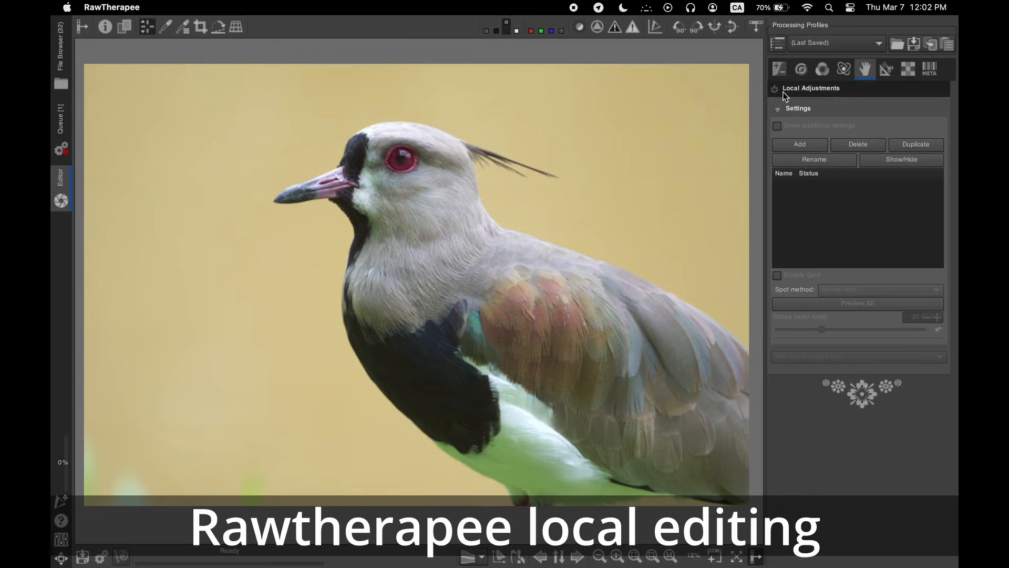
# Step: Add a New Spot in Local Adjustments to cover the bird's head
pyautogui.click(799, 144)
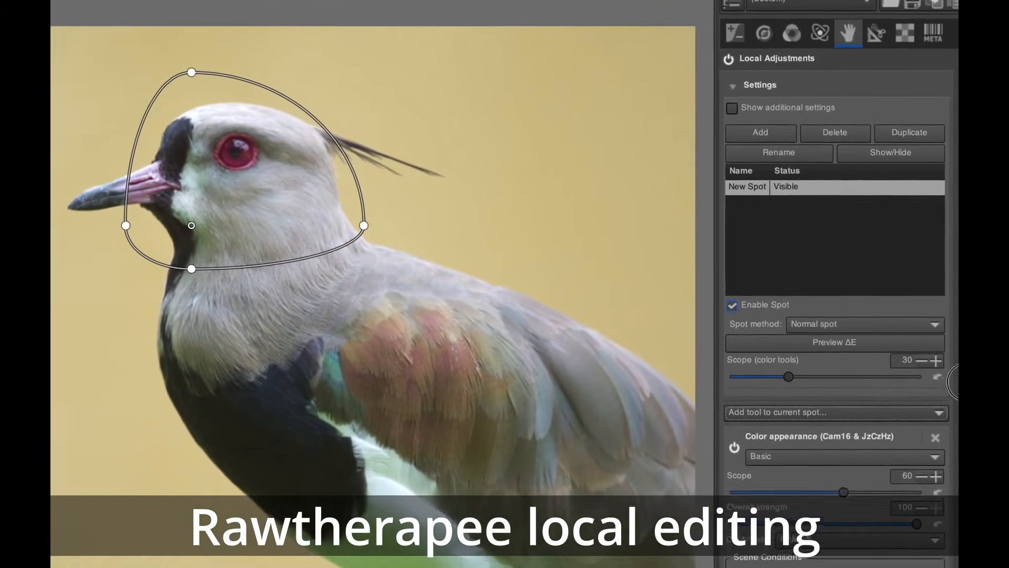
pyautogui.scroll(-3)
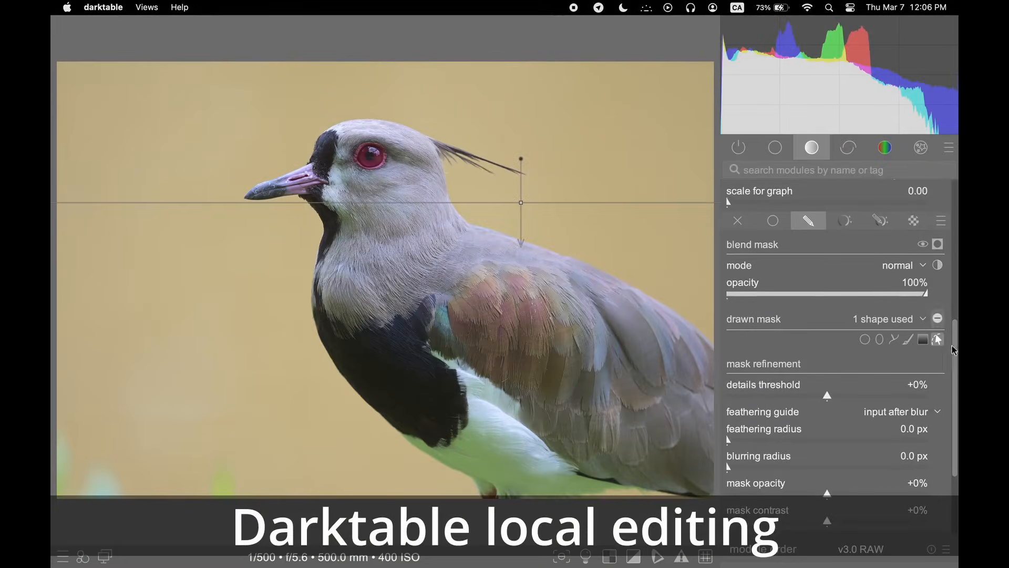
pyautogui.scroll(3)
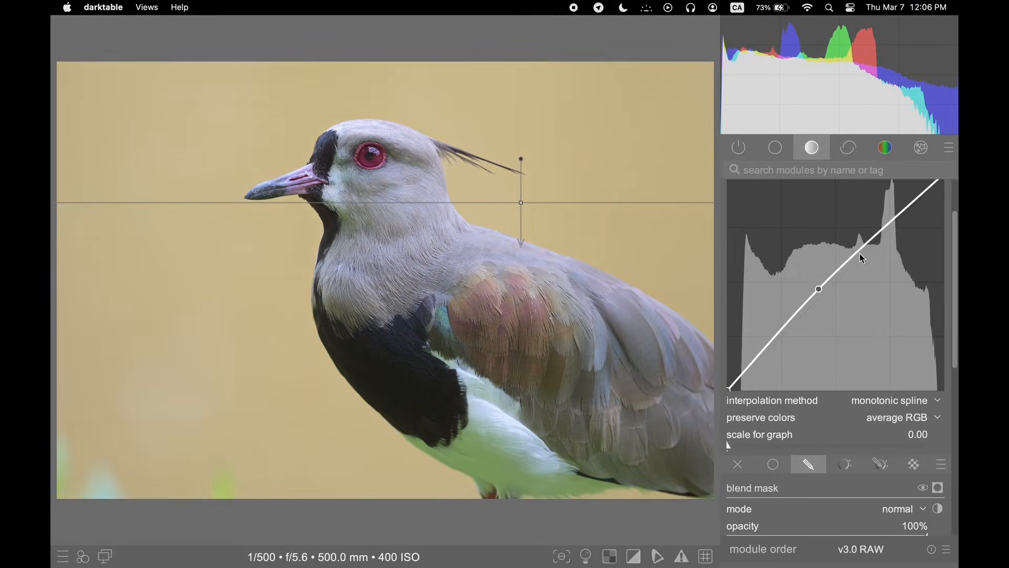
pyautogui.click(845, 279)
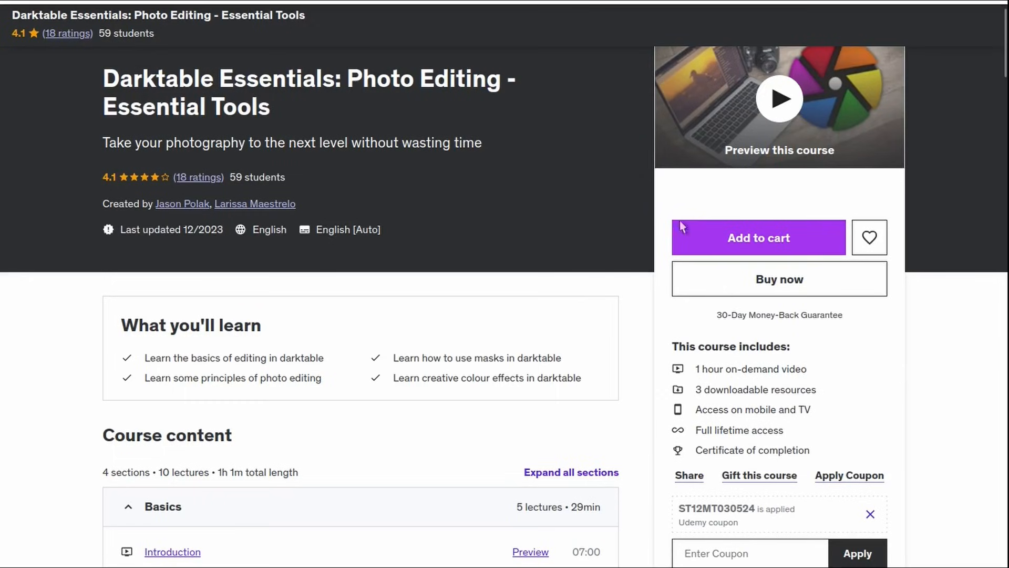
pyautogui.scroll(-3)
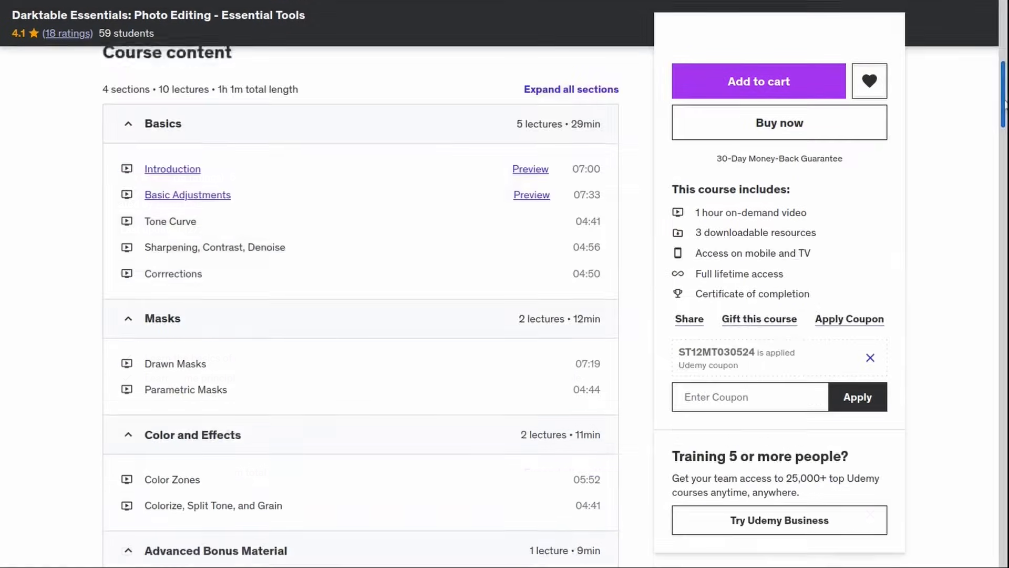
pyautogui.scroll(-3)
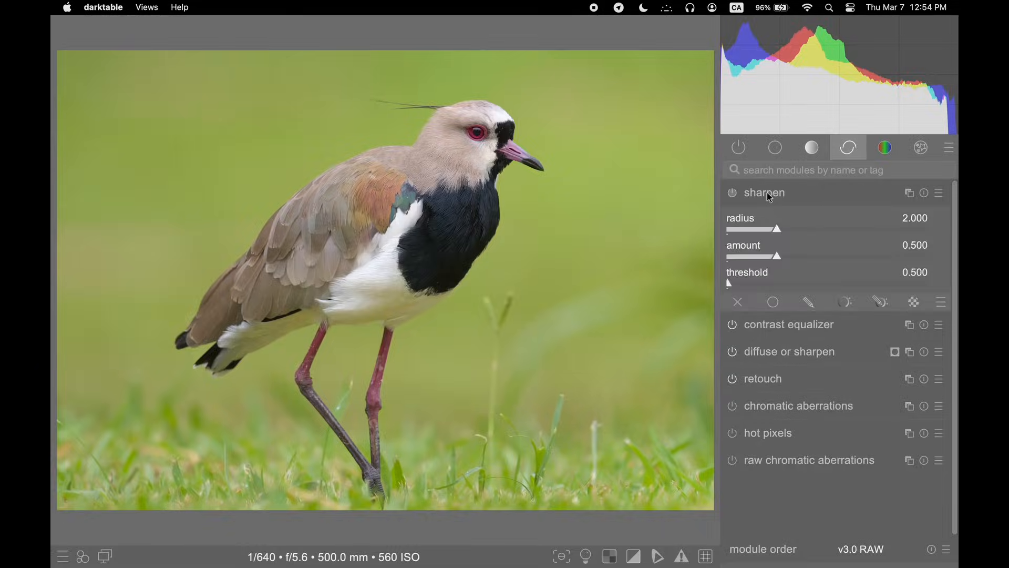
# Step: Expand darktable's contrast equalizer module in the effects group
pyautogui.click(789, 325)
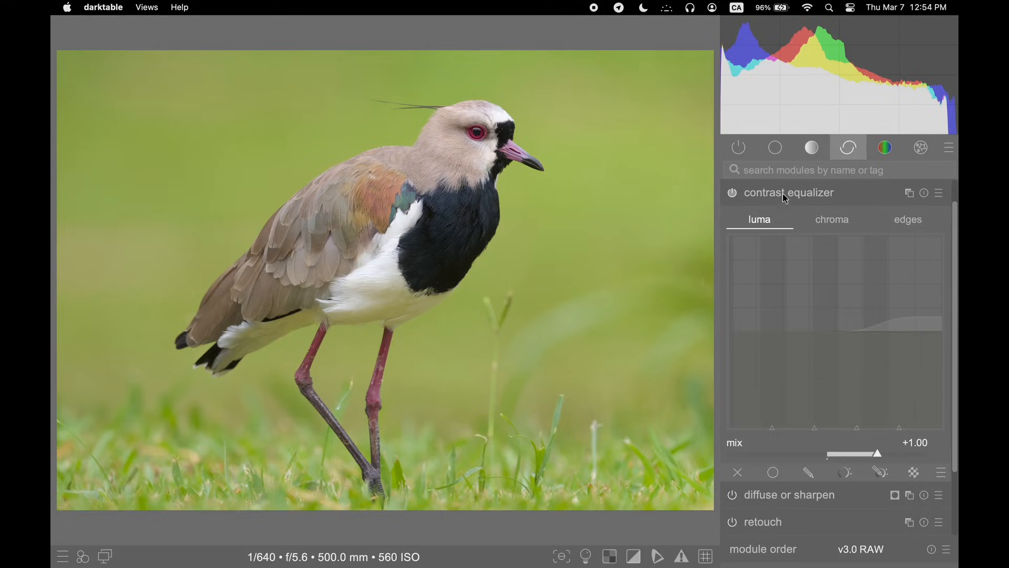
pyautogui.click(789, 192)
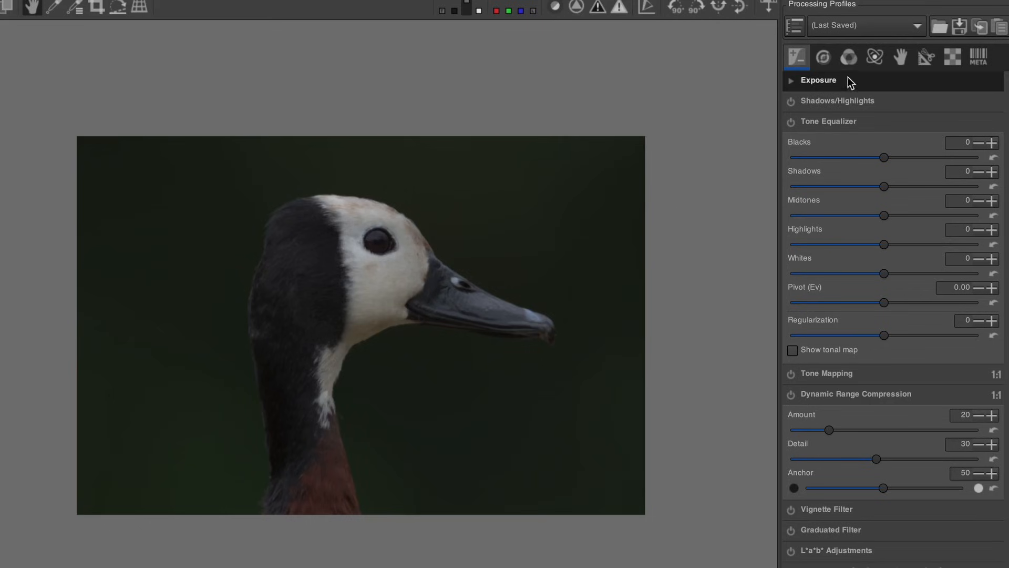
# Step: Review the Exposure panel, then expand Color Appearance & Lighting for the duck photo
pyautogui.click(818, 80)
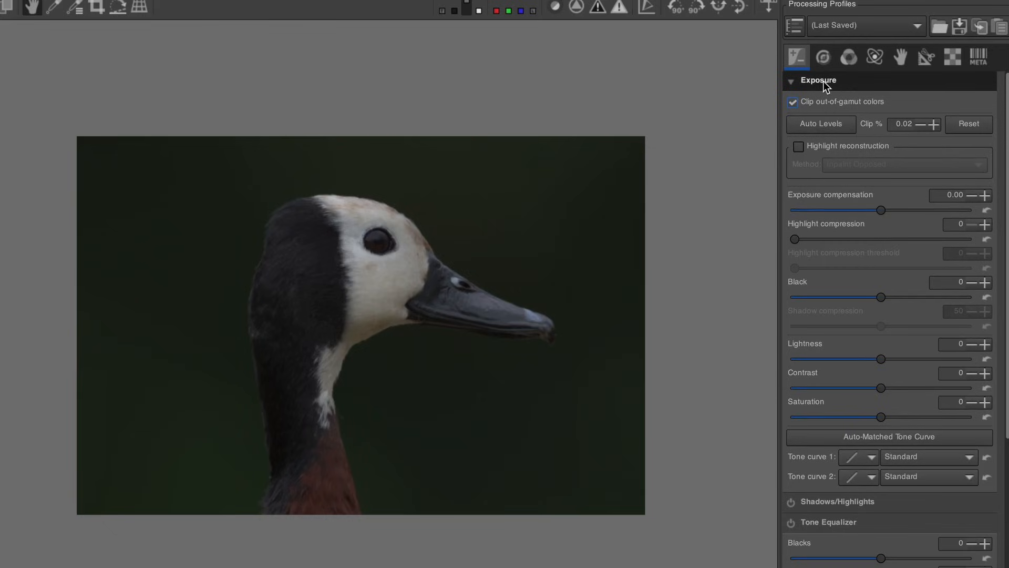
pyautogui.click(792, 80)
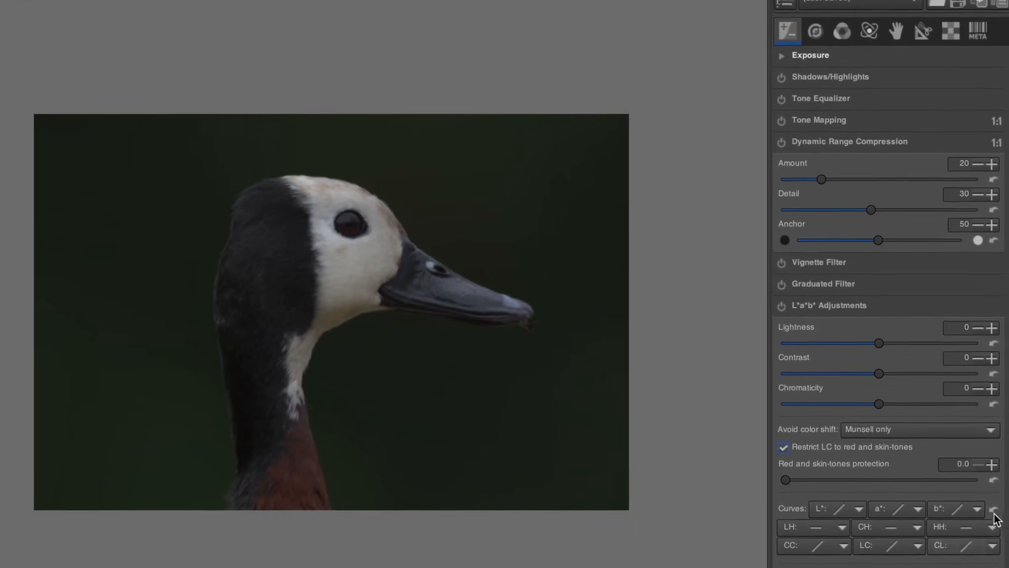
pyautogui.click(913, 526)
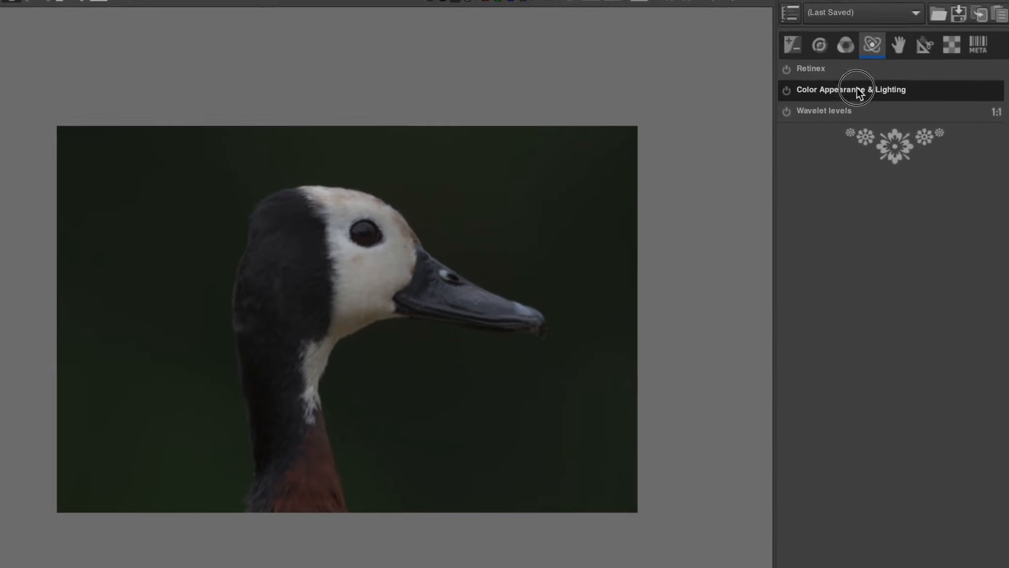
pyautogui.click(851, 90)
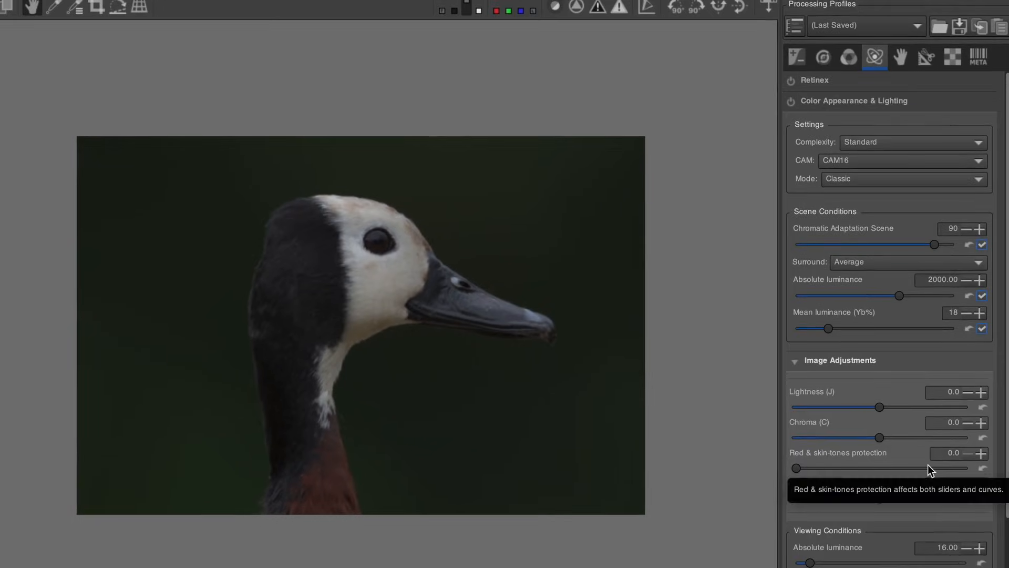
# Step: Expand the Resize settings in the Transform tab
pyautogui.click(927, 58)
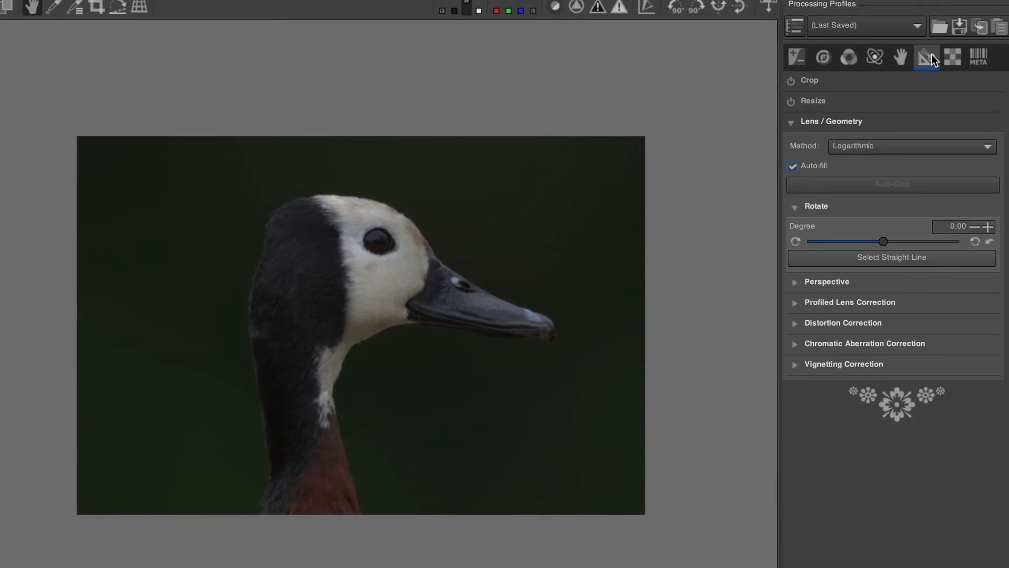
pyautogui.click(813, 100)
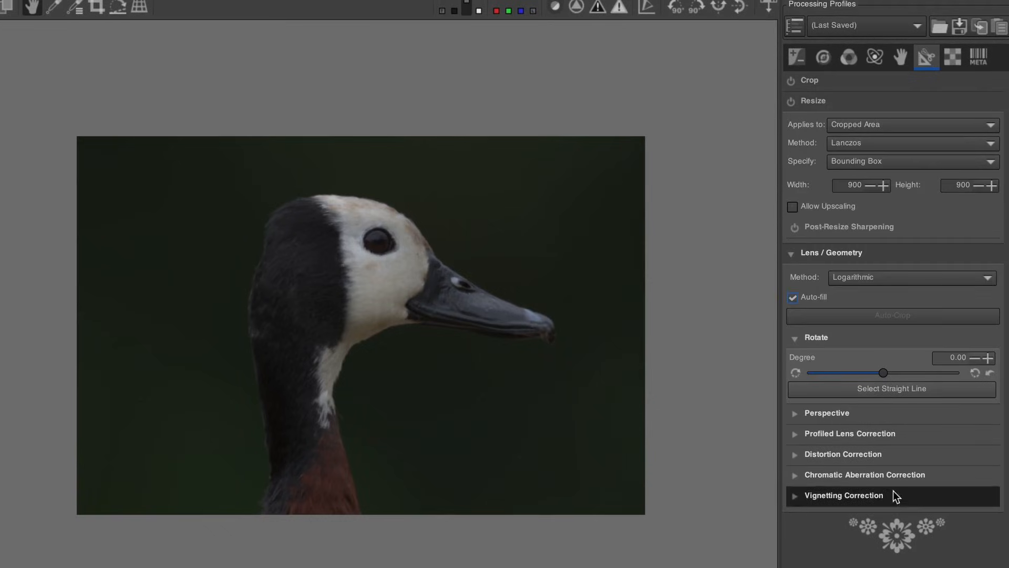
pyautogui.click(953, 58)
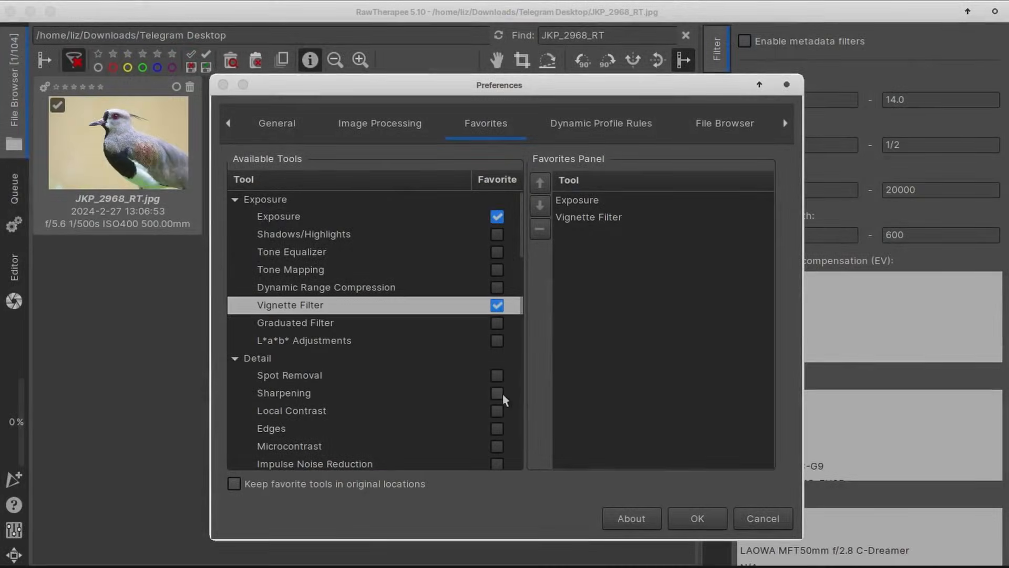
# Step: Mark Exposure and Vignette Filter as Favorite in Preferences > Favorites
pyautogui.click(696, 519)
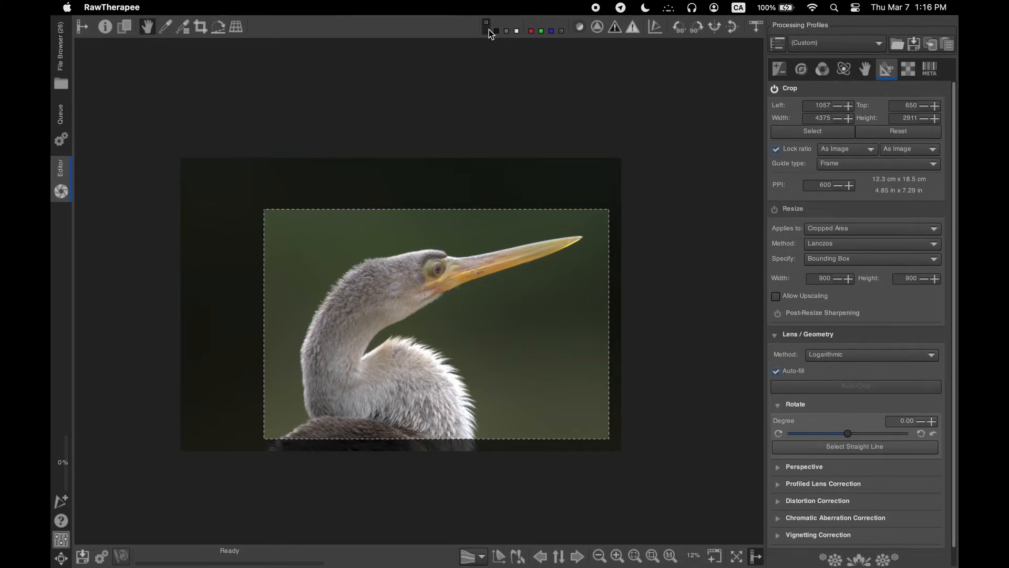
pyautogui.moveTo(717, 210)
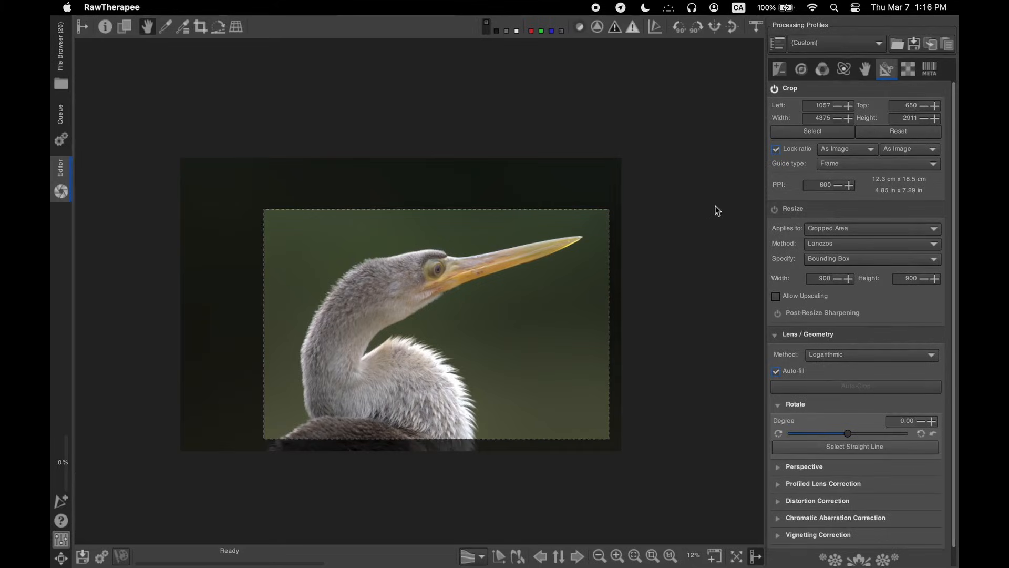
# Step: Collapse the Crop panel in the Transform tab
pyautogui.click(788, 89)
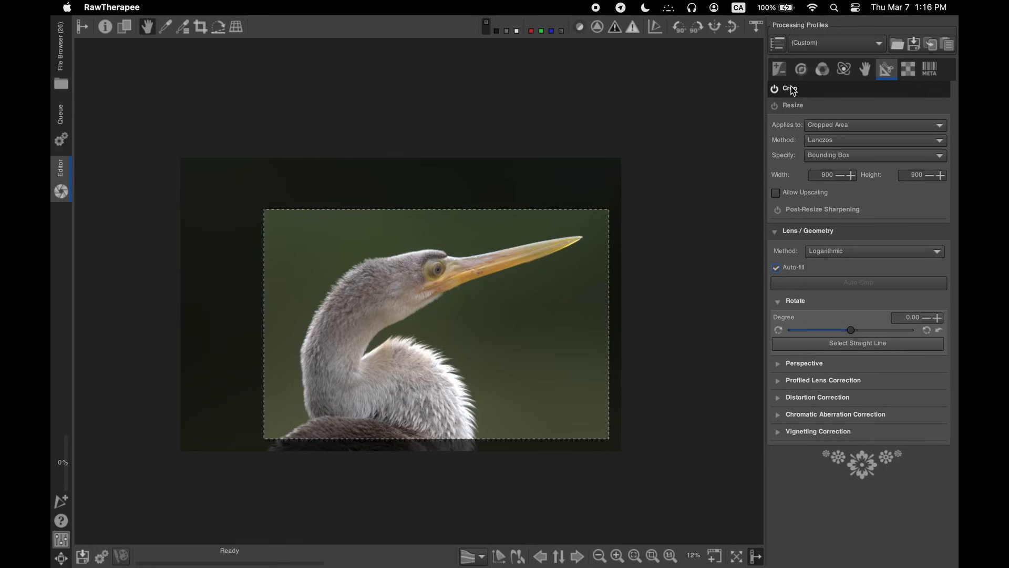
pyautogui.click(908, 69)
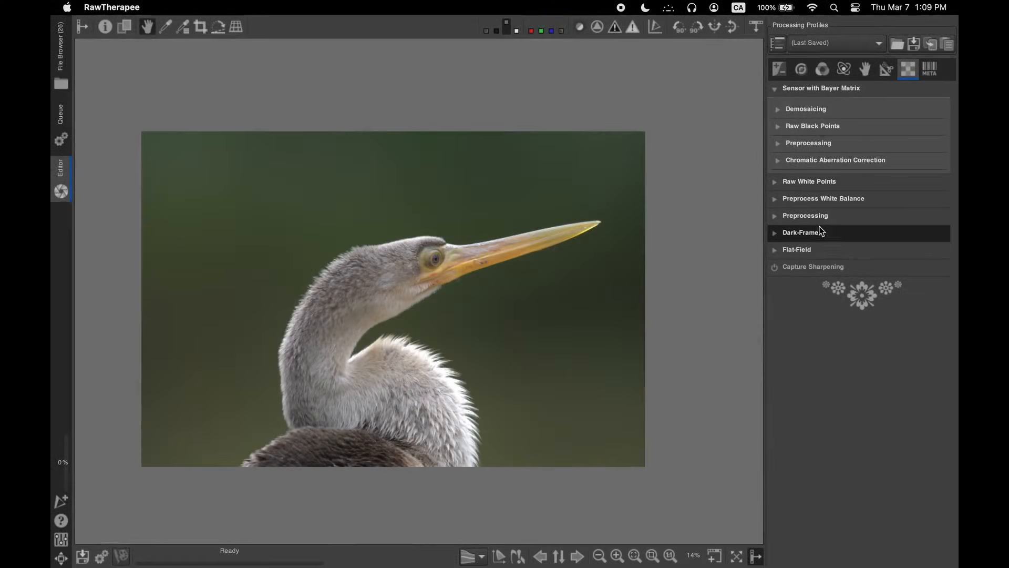
# Step: Expand Dark-Frame in the Raw tab and turn on the side-by-side Before/After view
pyautogui.click(800, 232)
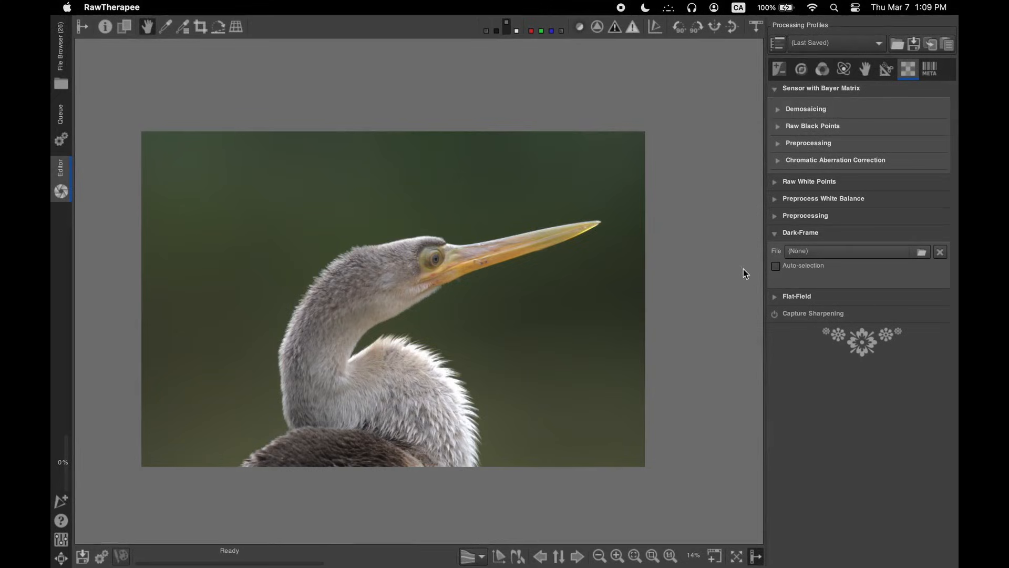
pyautogui.click(125, 26)
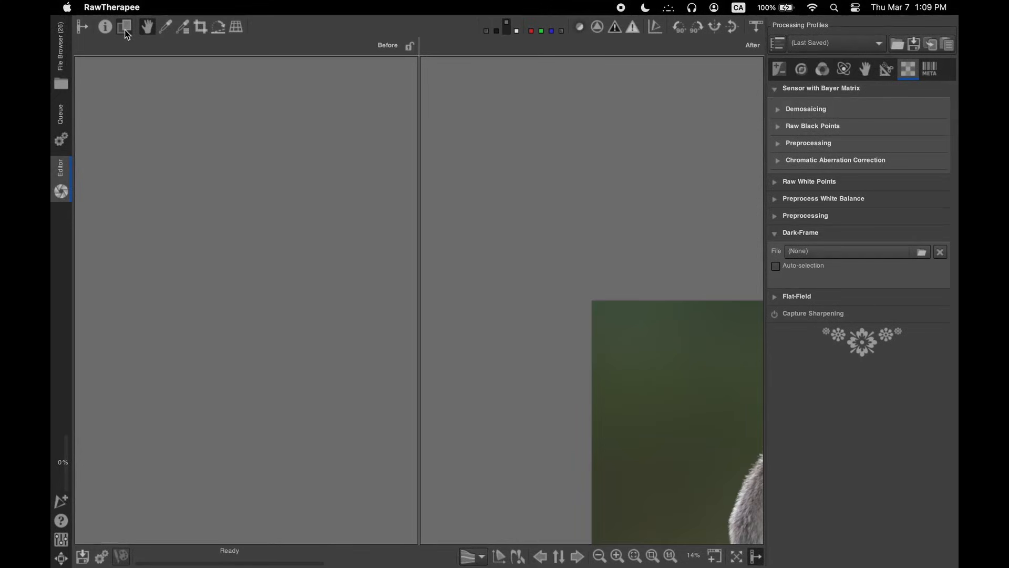